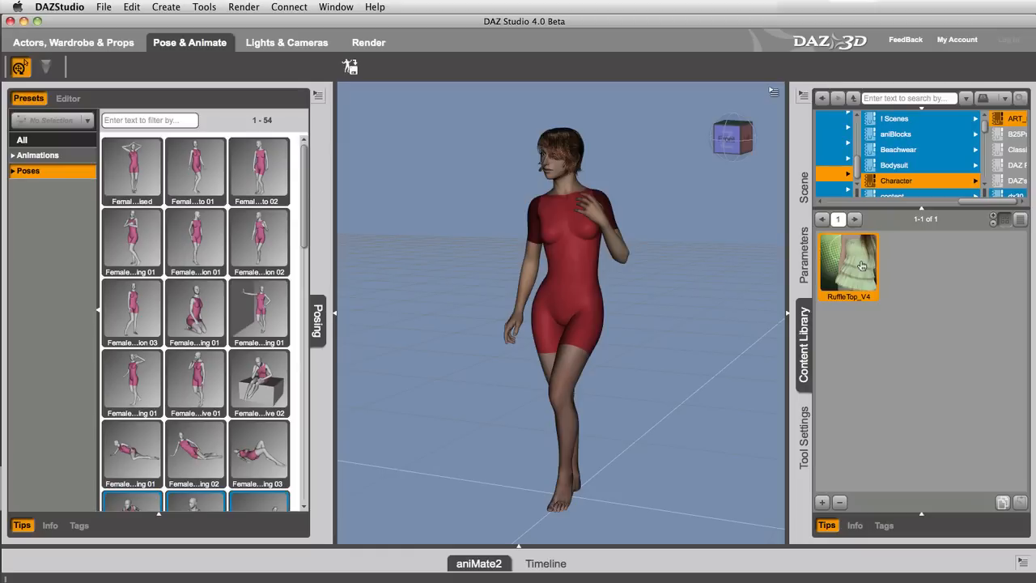
Step: Drop the RuffleTop_V4 onto the figure, triggering the unsupported-item prompt
left_click_drag(848, 262, 564, 283)
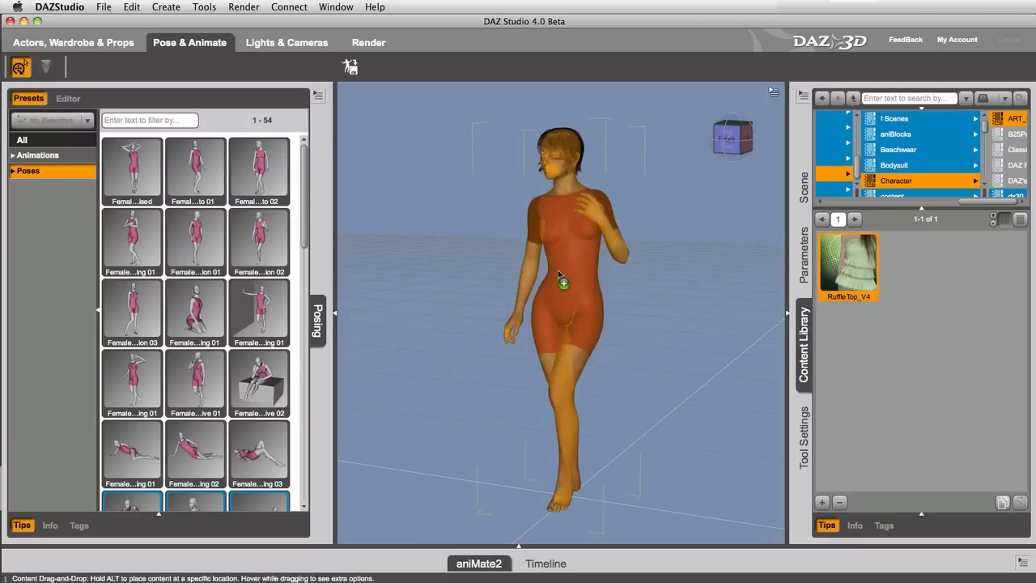
double_click(848, 267)
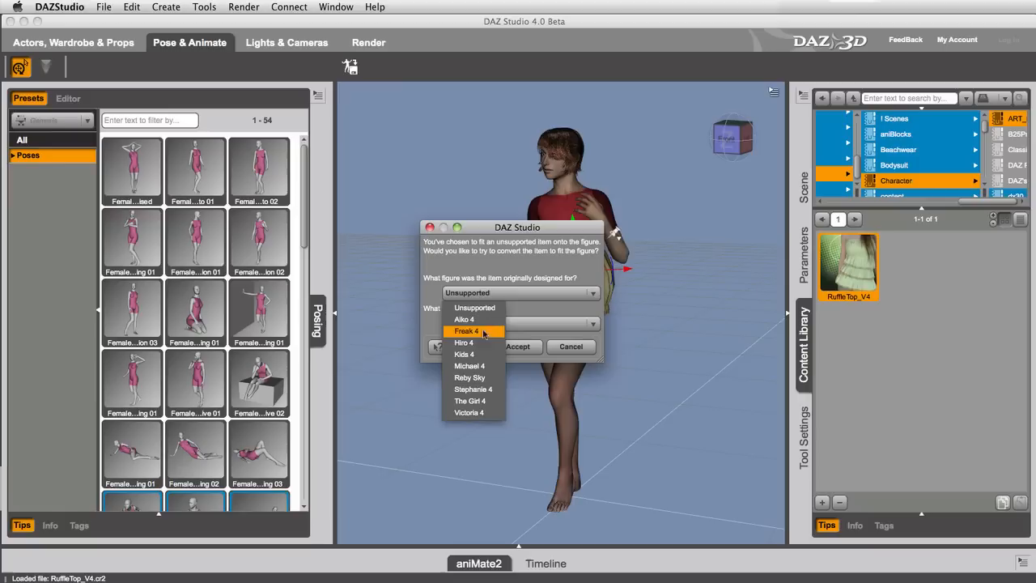
Step: Mark the ruffle top as made for Victoria 4 and accept the autofit
left_click(469, 413)
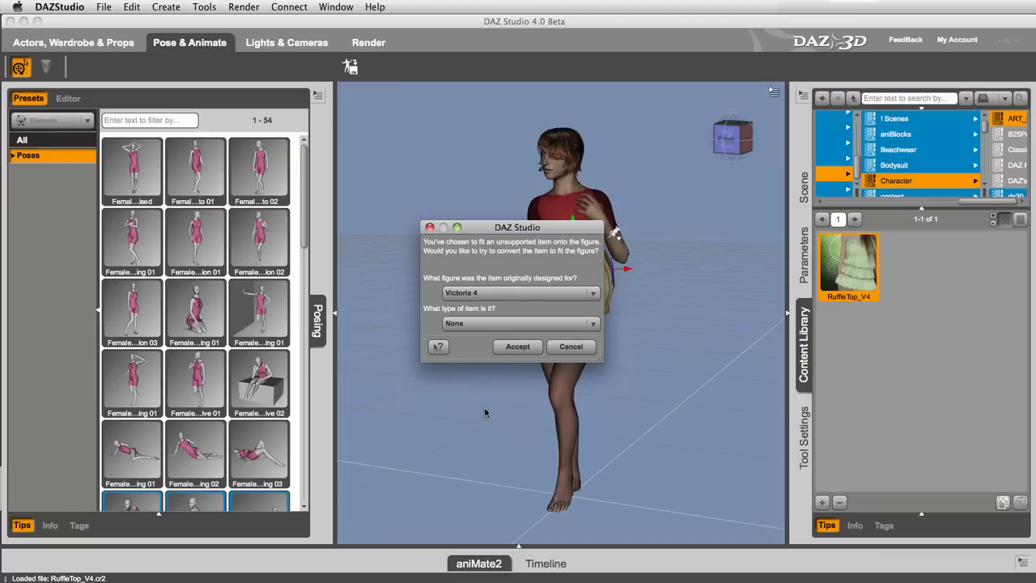
left_click(518, 324)
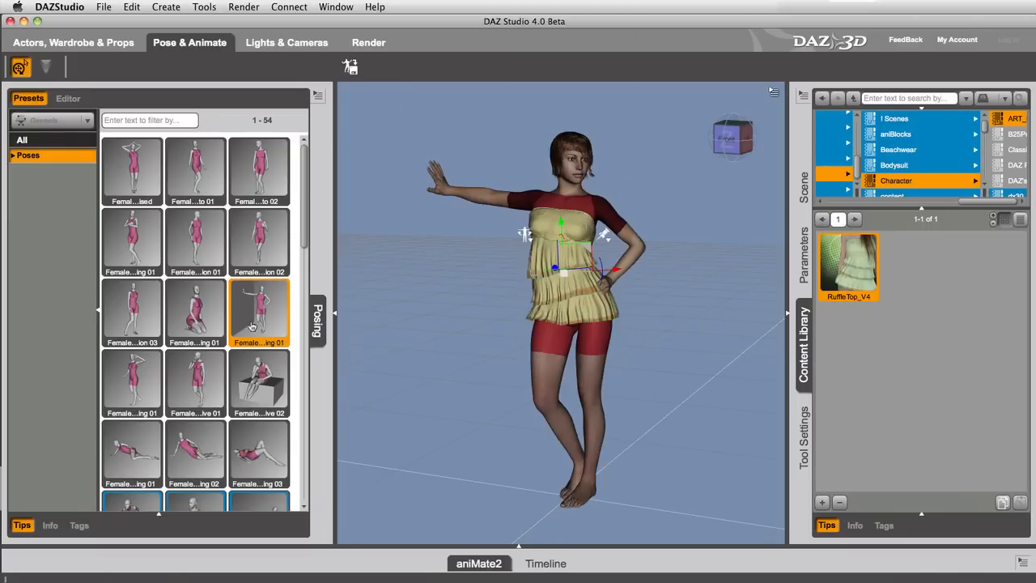
Step: Try two standing pose presets, then show the Universal body-shape presets in Shaping
double_click(131, 314)
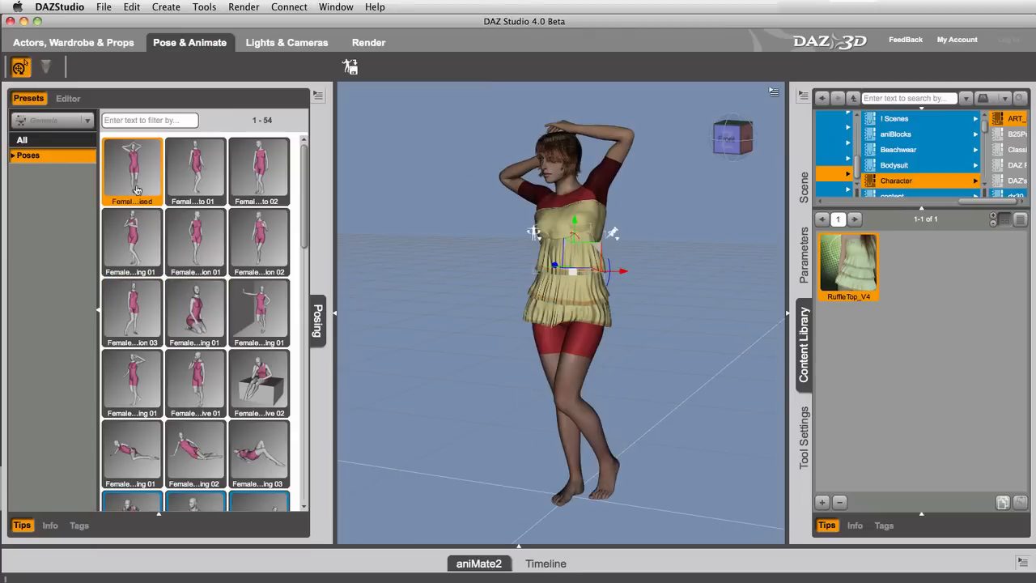
left_click(195, 170)
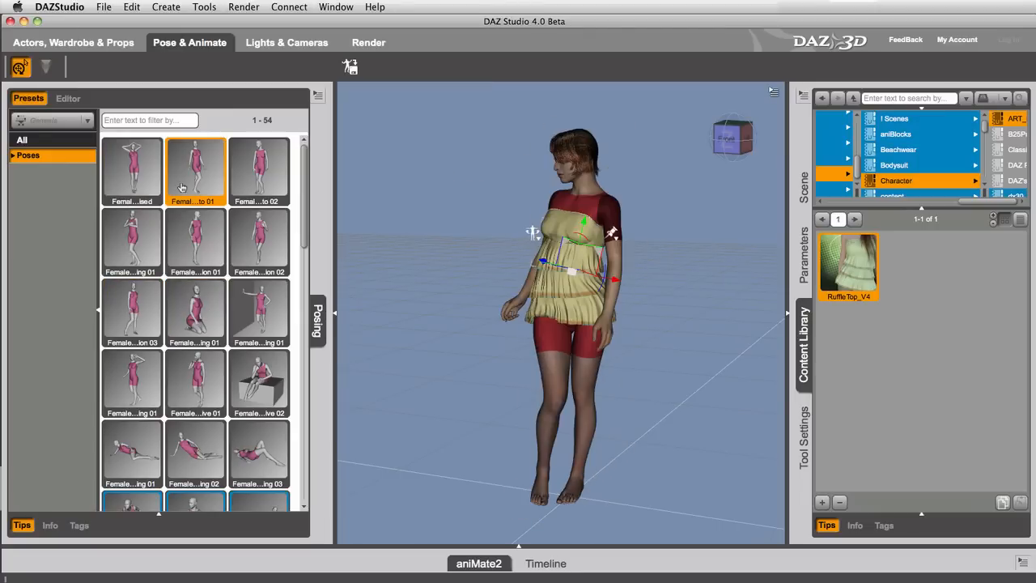
left_click(73, 42)
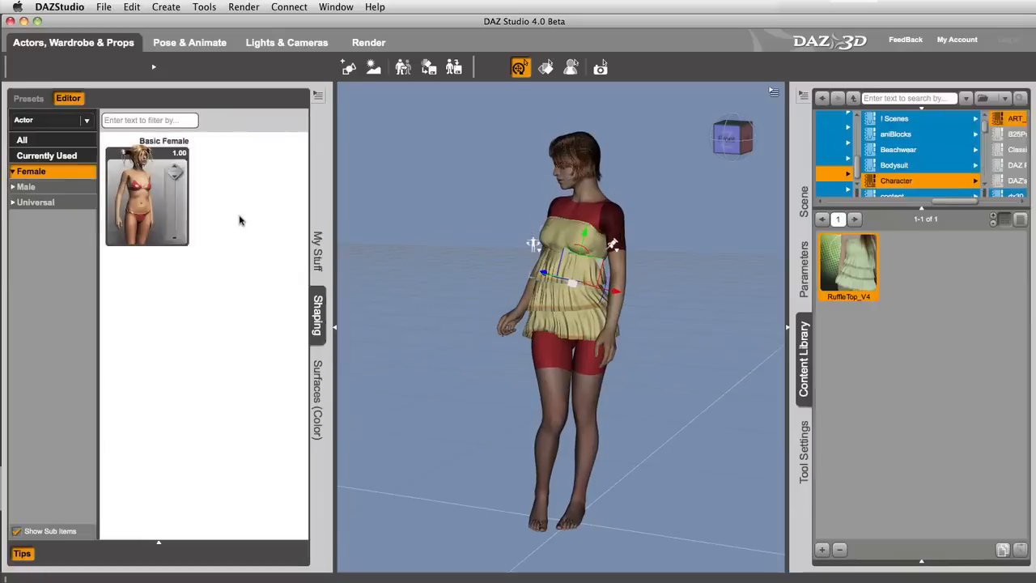
left_click(35, 217)
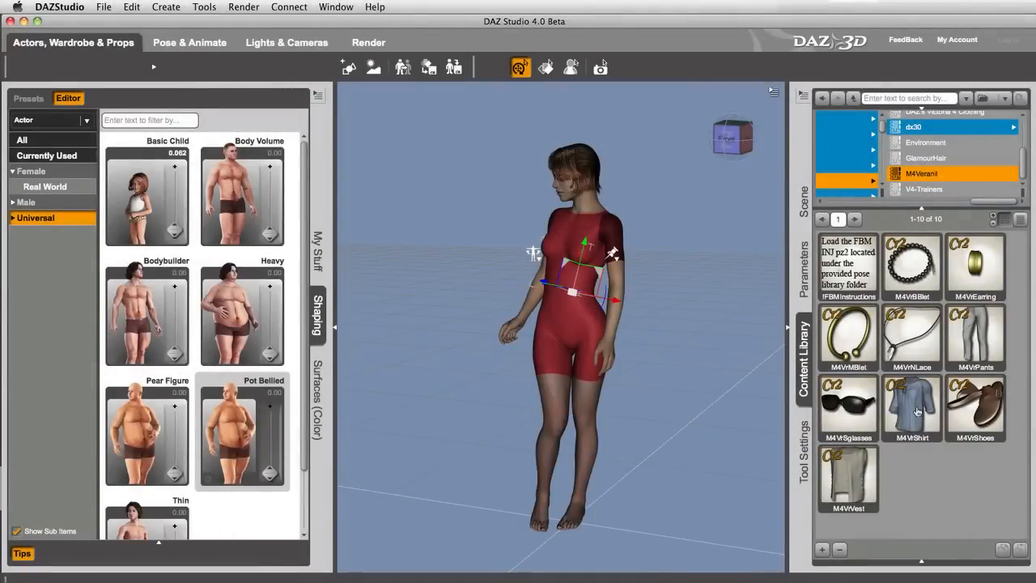
Step: Load M4VShirt and autofit it as a Michael 4 item
double_click(914, 408)
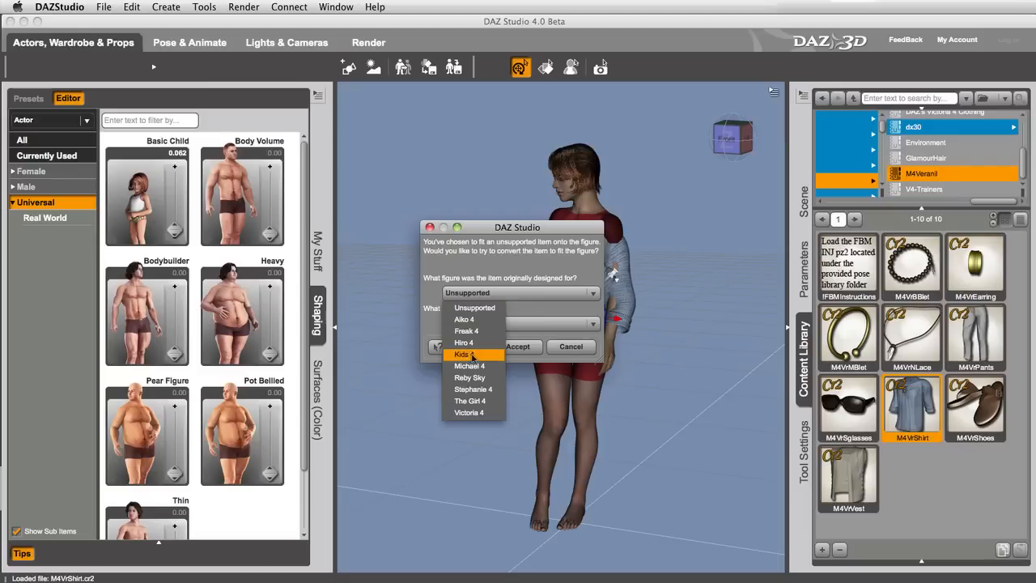
left_click(469, 366)
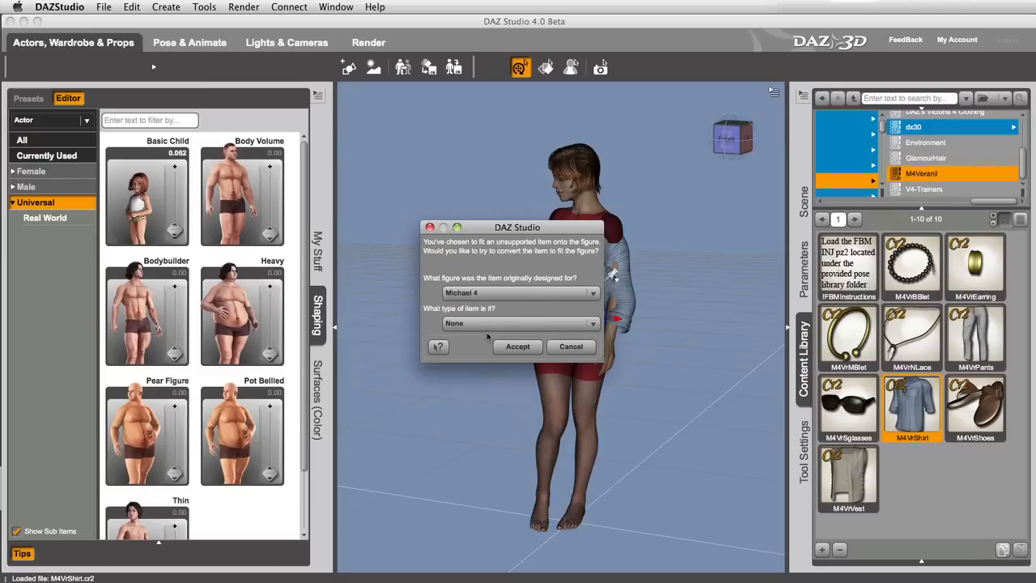
left_click(518, 323)
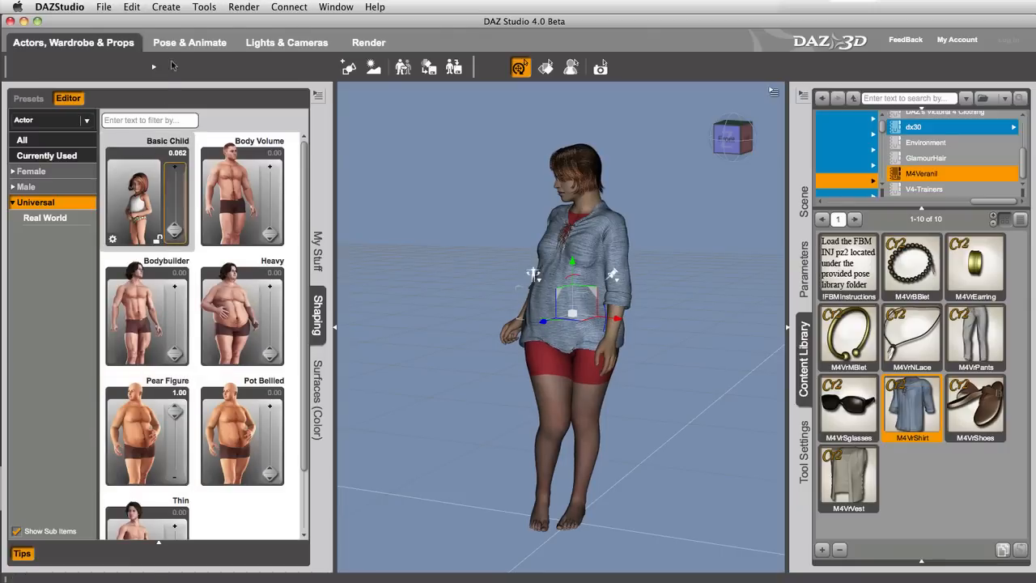
Step: Switch to Pose & Animate to pose the pot-bellied figure
left_click(189, 42)
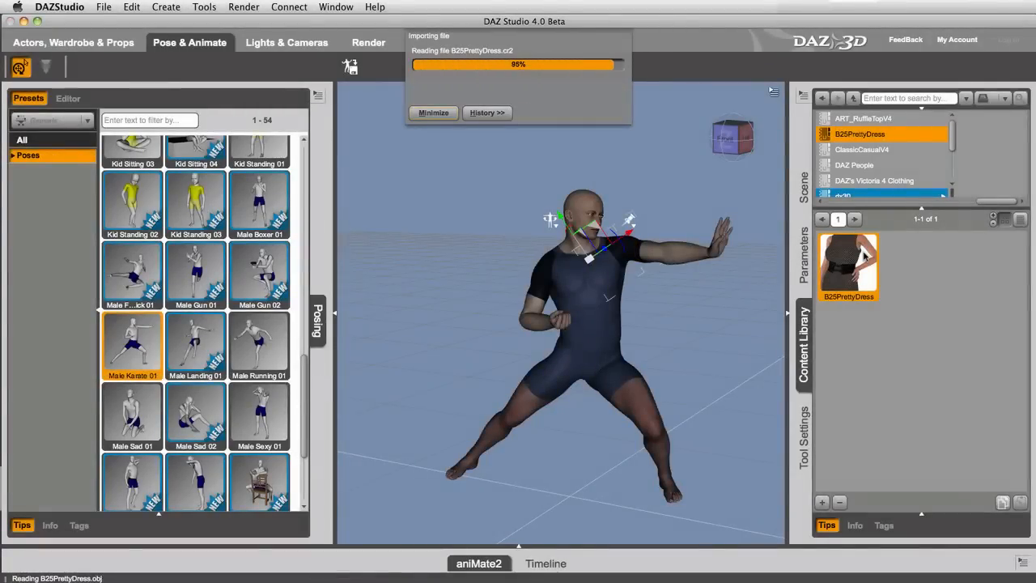
Step: Mark B25PrettyDress as a Victoria 4 item of type Dress and accept the fit
left_click(522, 324)
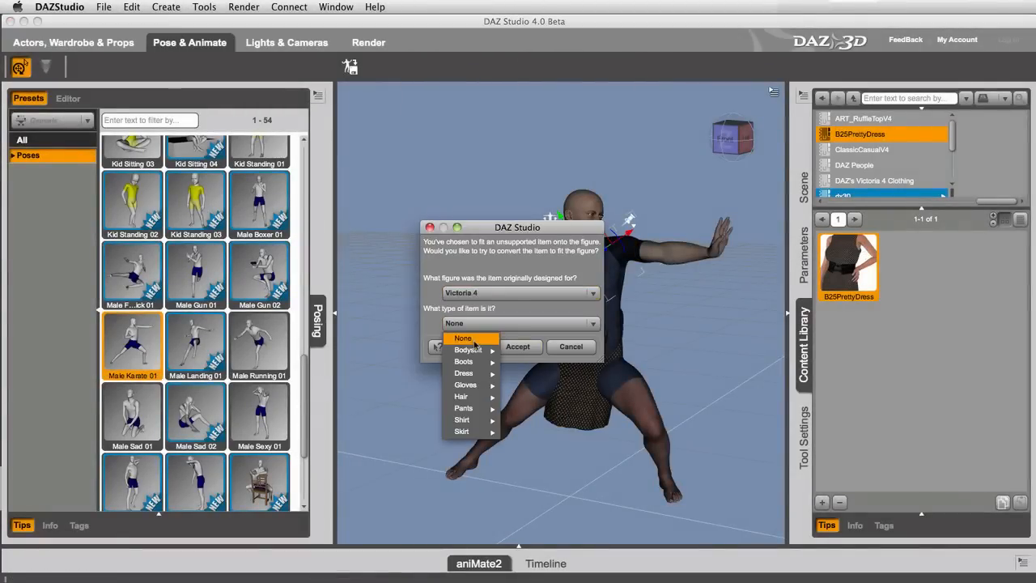
left_click(518, 347)
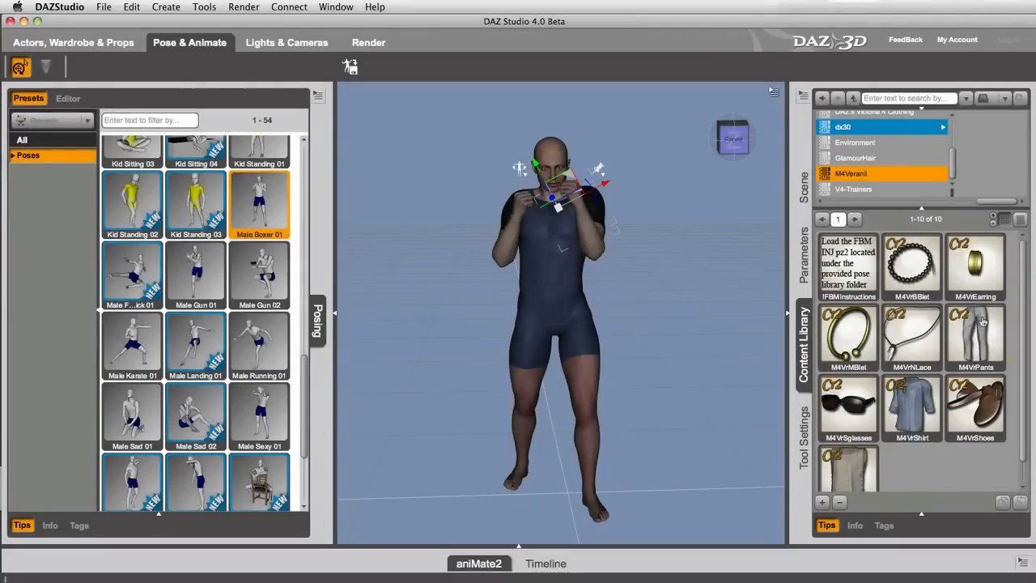
Step: Autofit M4VPants as Michael 4 loose pants, then apply the Male Sad 01 kneeling pose
double_click(975, 335)
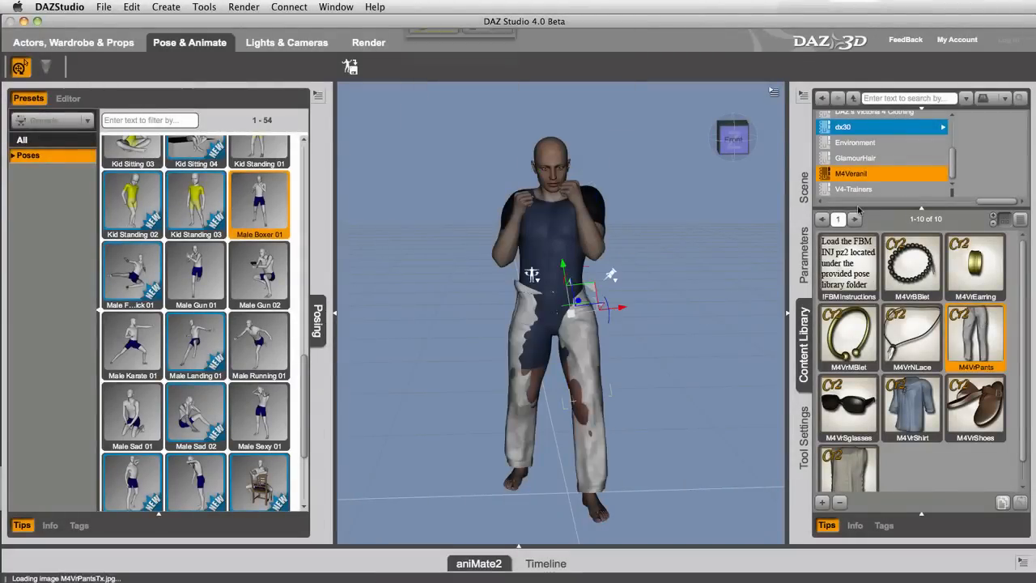
left_click(518, 292)
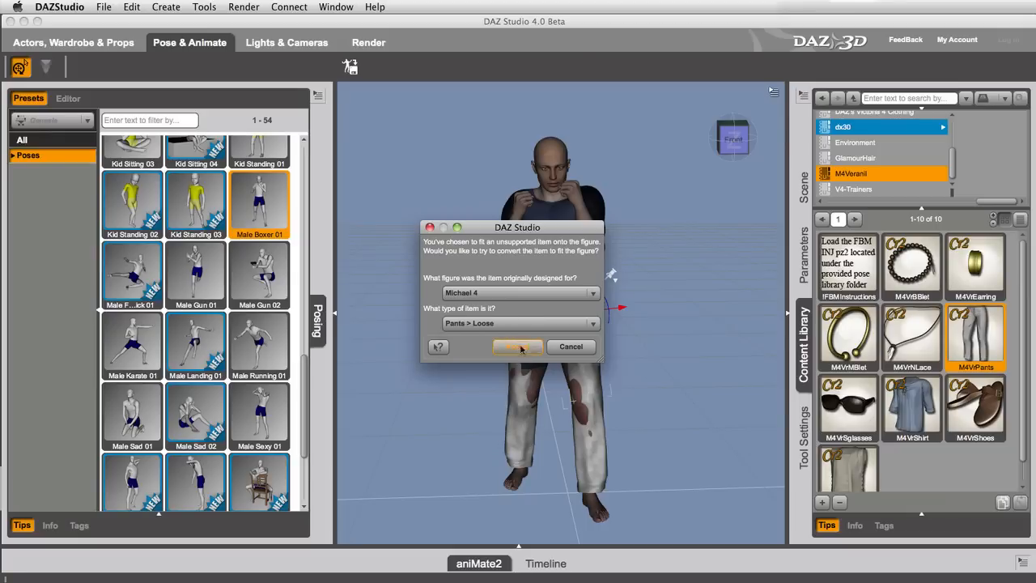
left_click(518, 346)
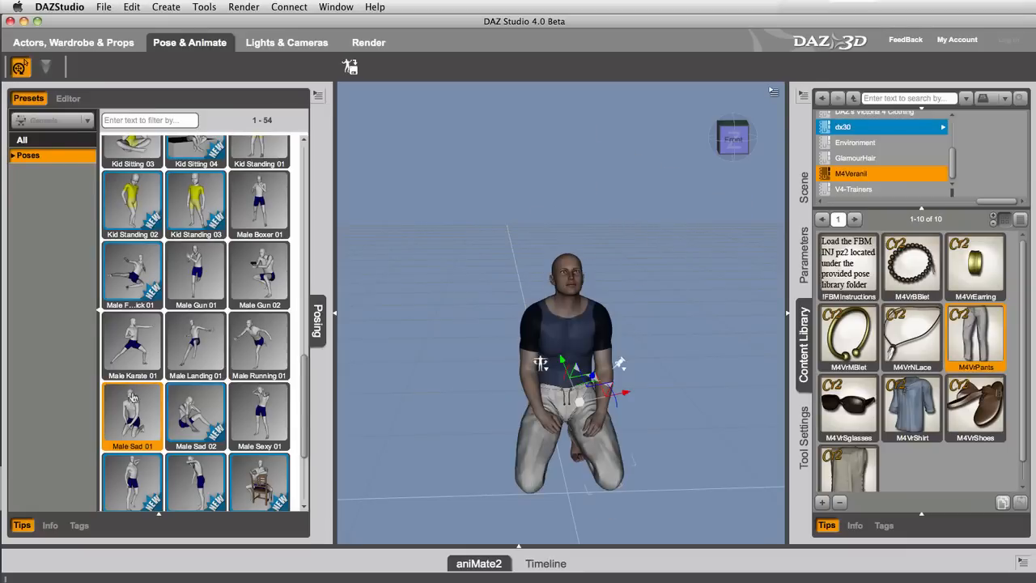
left_click(259, 418)
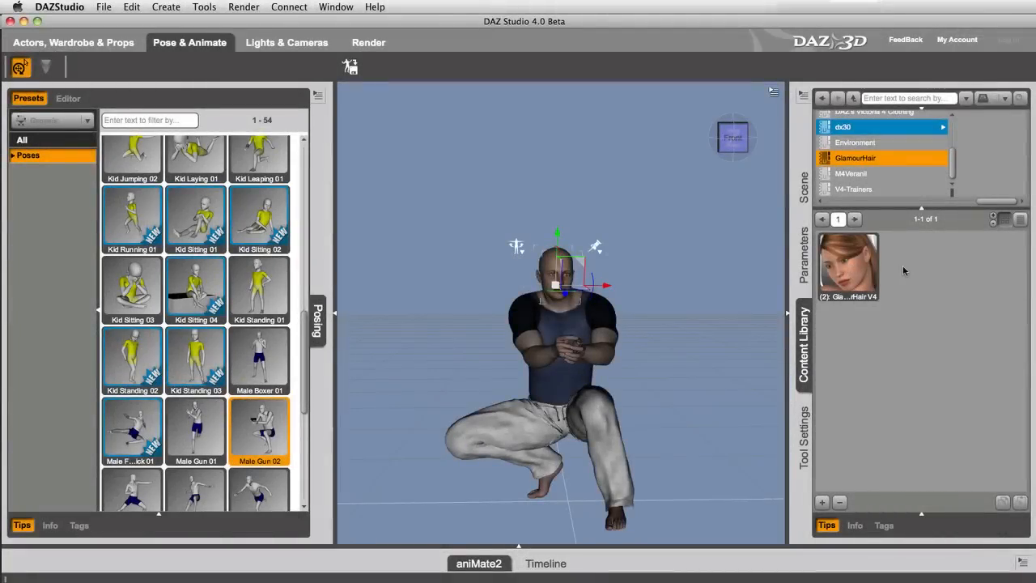
mouse_move(859, 272)
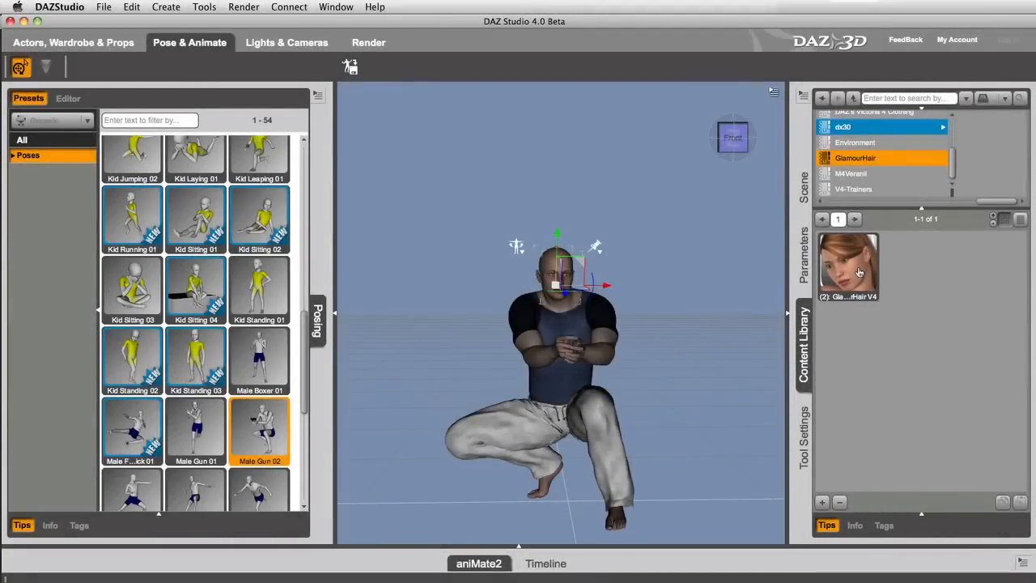
Step: Load GlamourHair V4 and mark it as made for Victoria 4
double_click(848, 263)
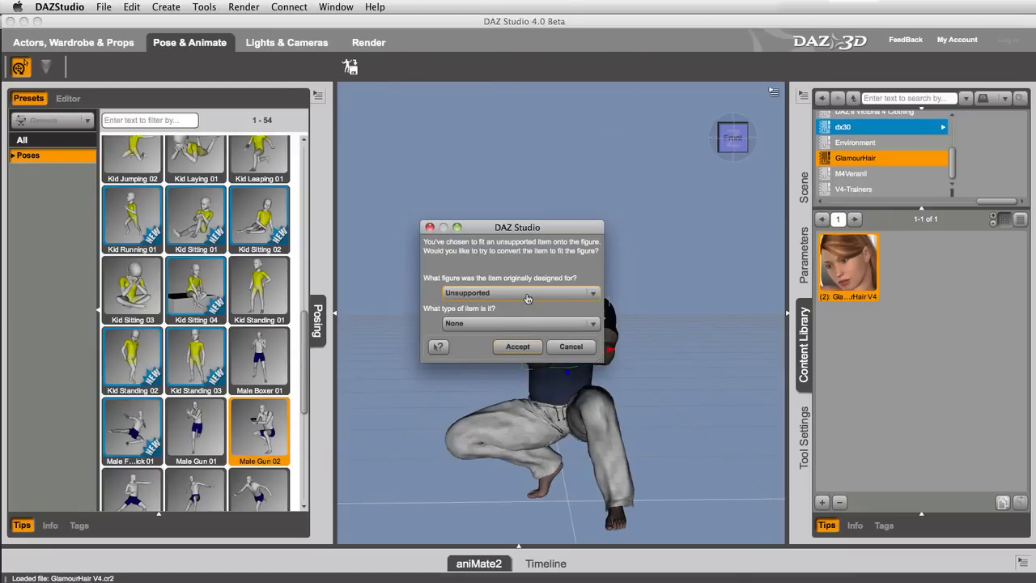
left_click(518, 292)
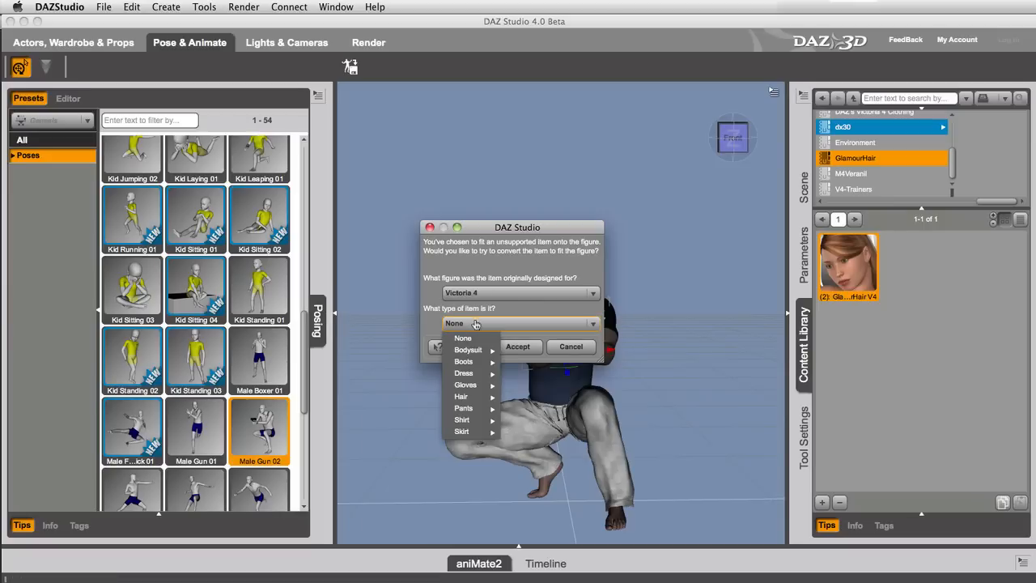
mouse_move(461, 396)
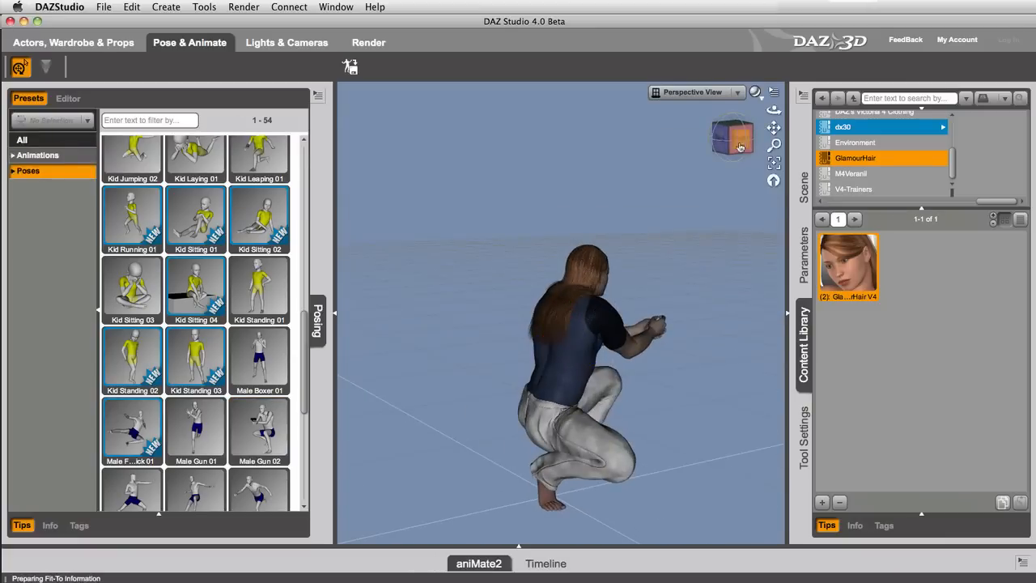
Step: Turn down Basic Male to feminize the figure, then apply crossed-arms and kneeling female poses
left_click(73, 42)
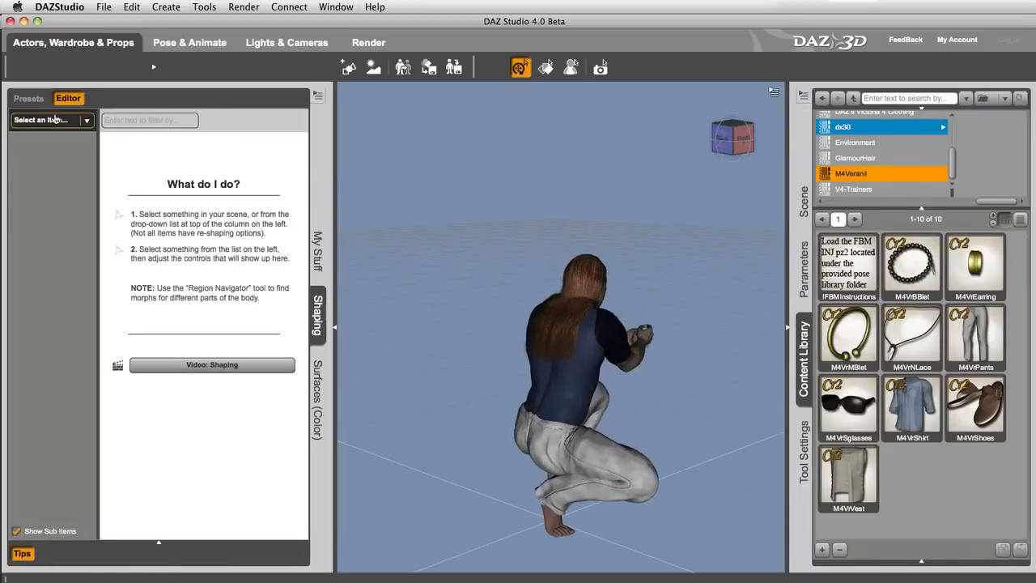
left_click(52, 120)
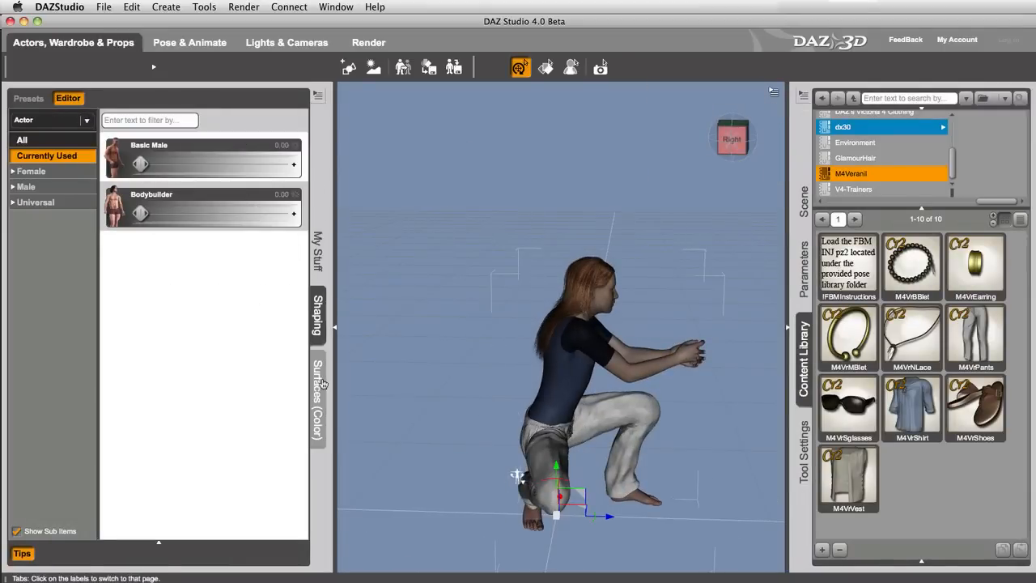
left_click(189, 42)
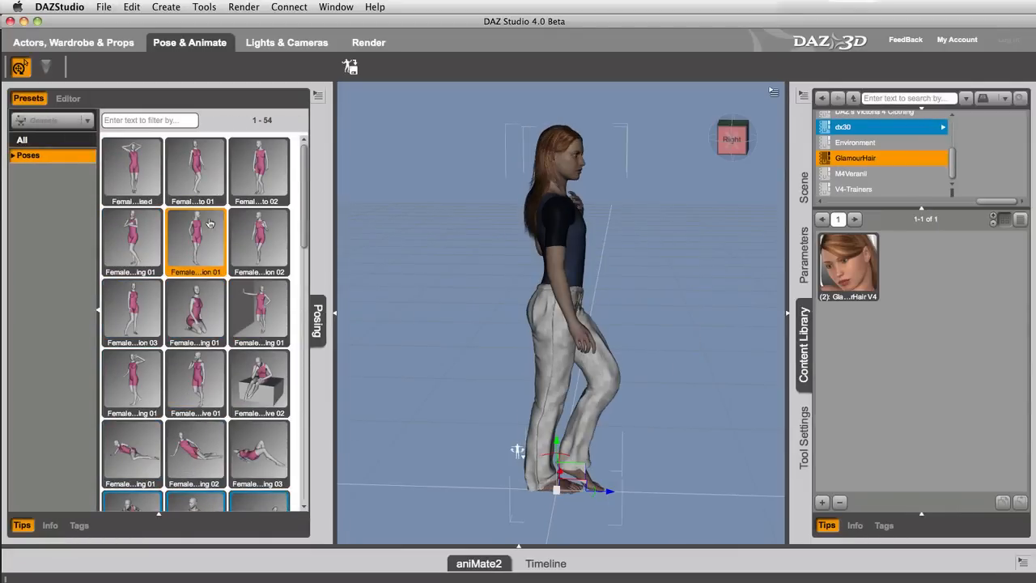
left_click(131, 240)
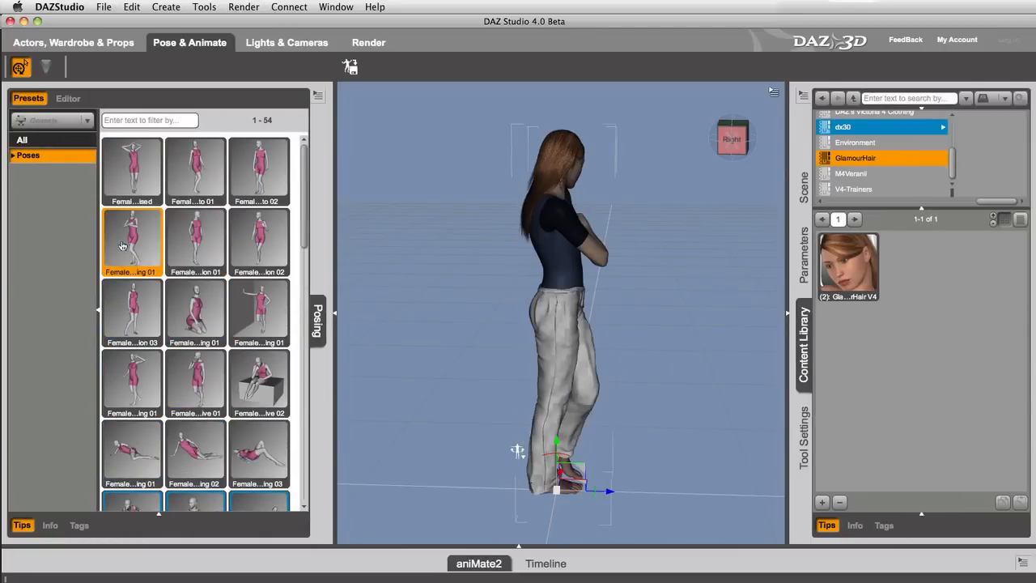
double_click(195, 311)
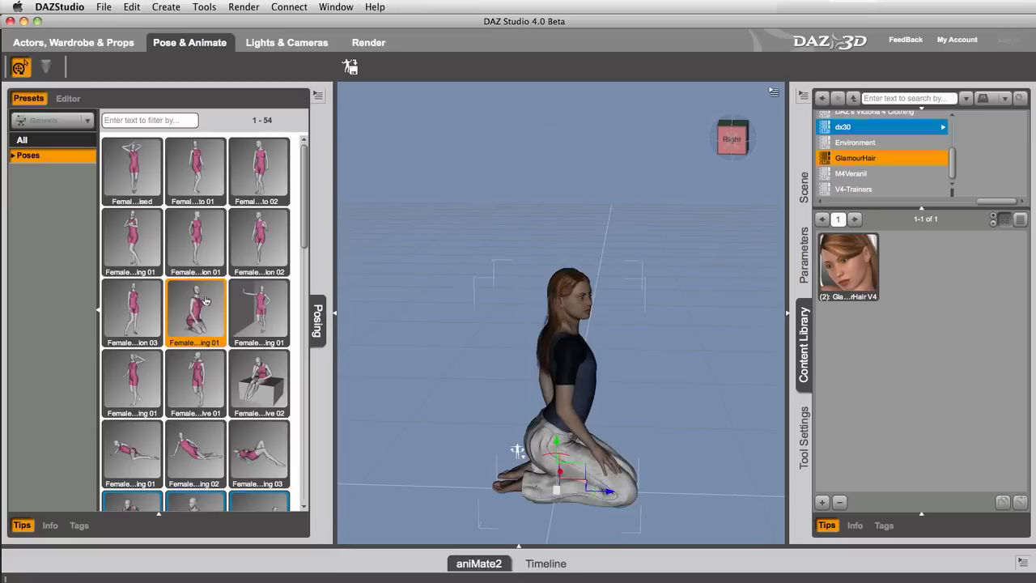
mouse_move(194, 311)
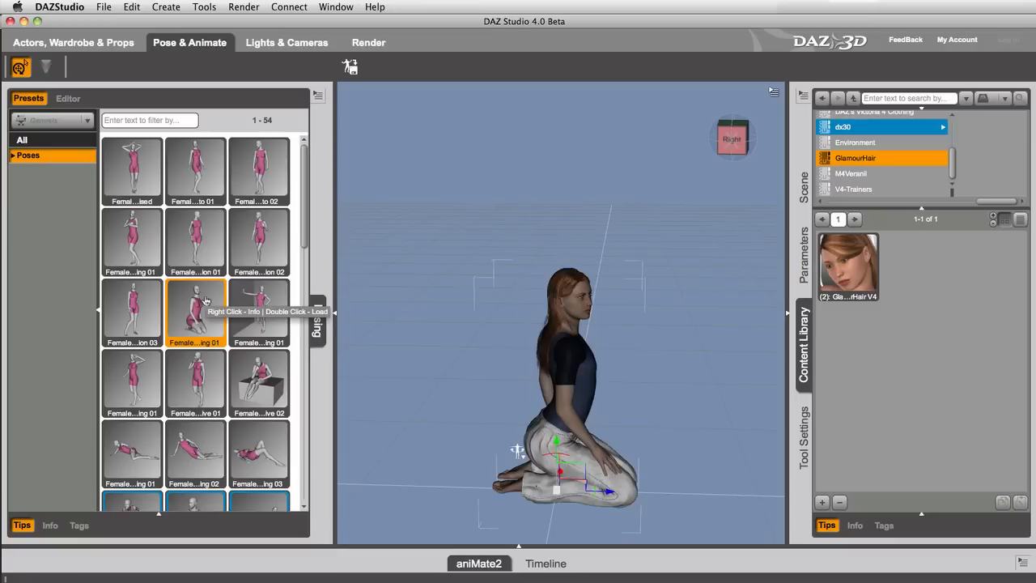